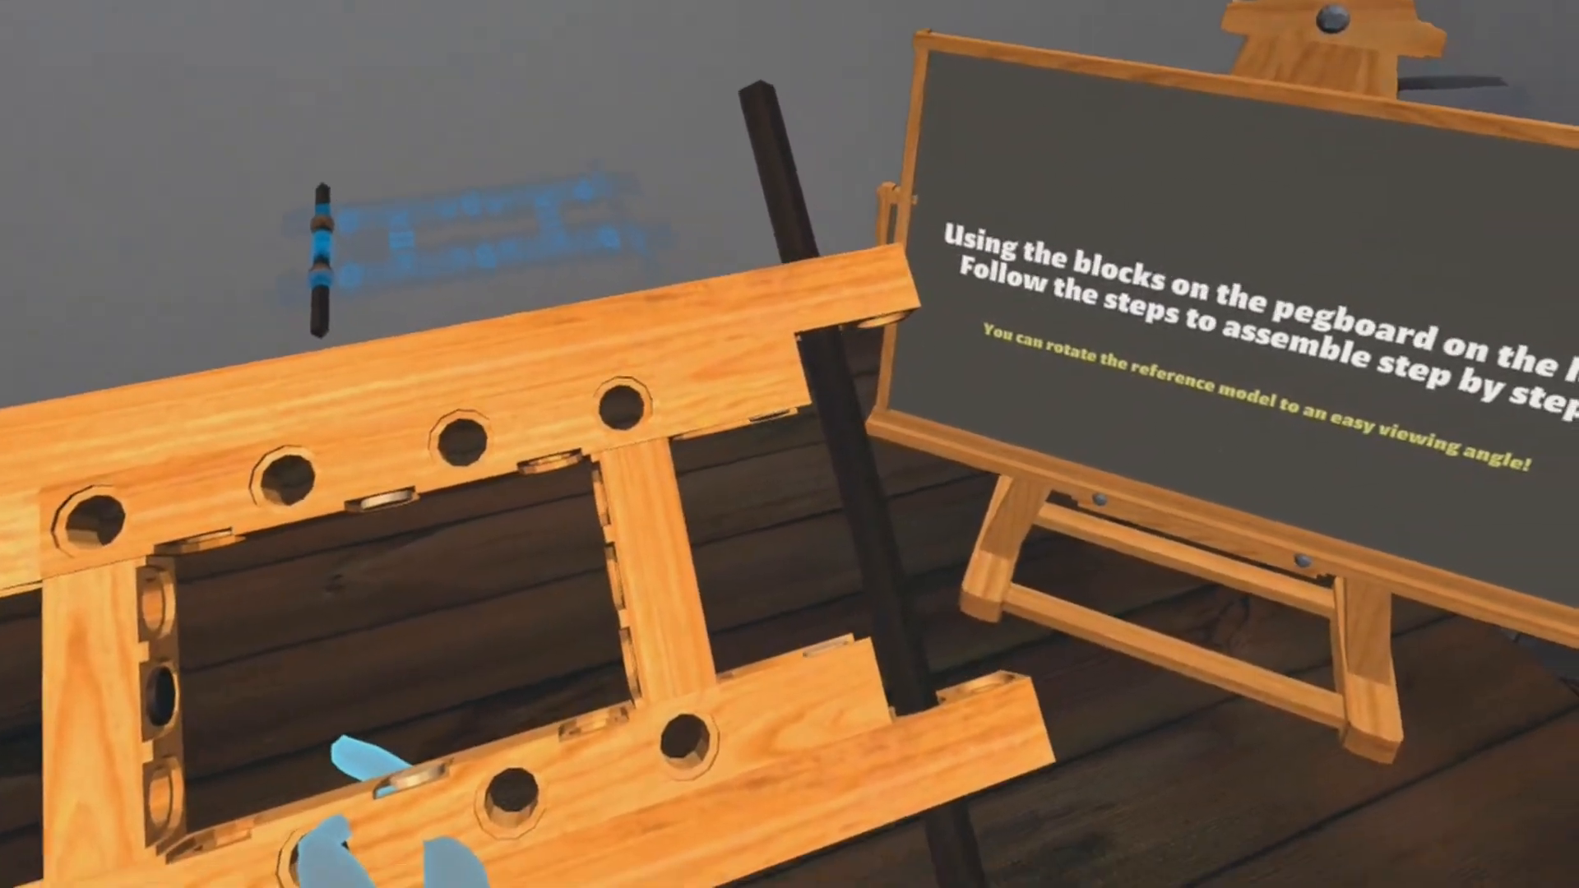
mouse_move(789, 444)
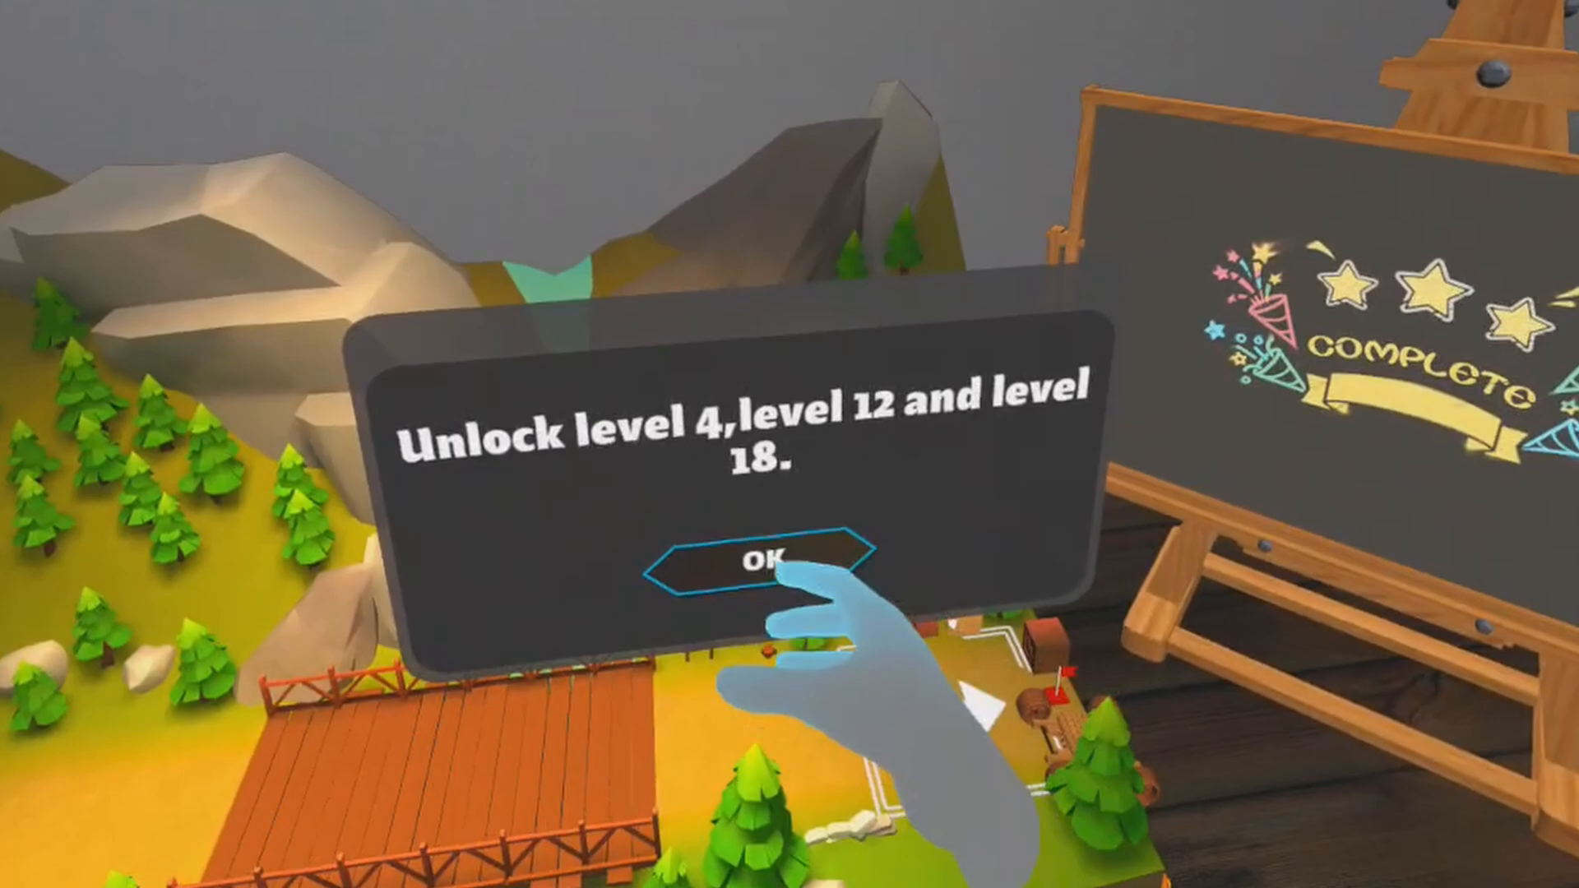
Step: Dismiss the levels 4, 12 and 18 unlock notice, then acknowledge levels 5 and 9 unlocking
left_click(763, 560)
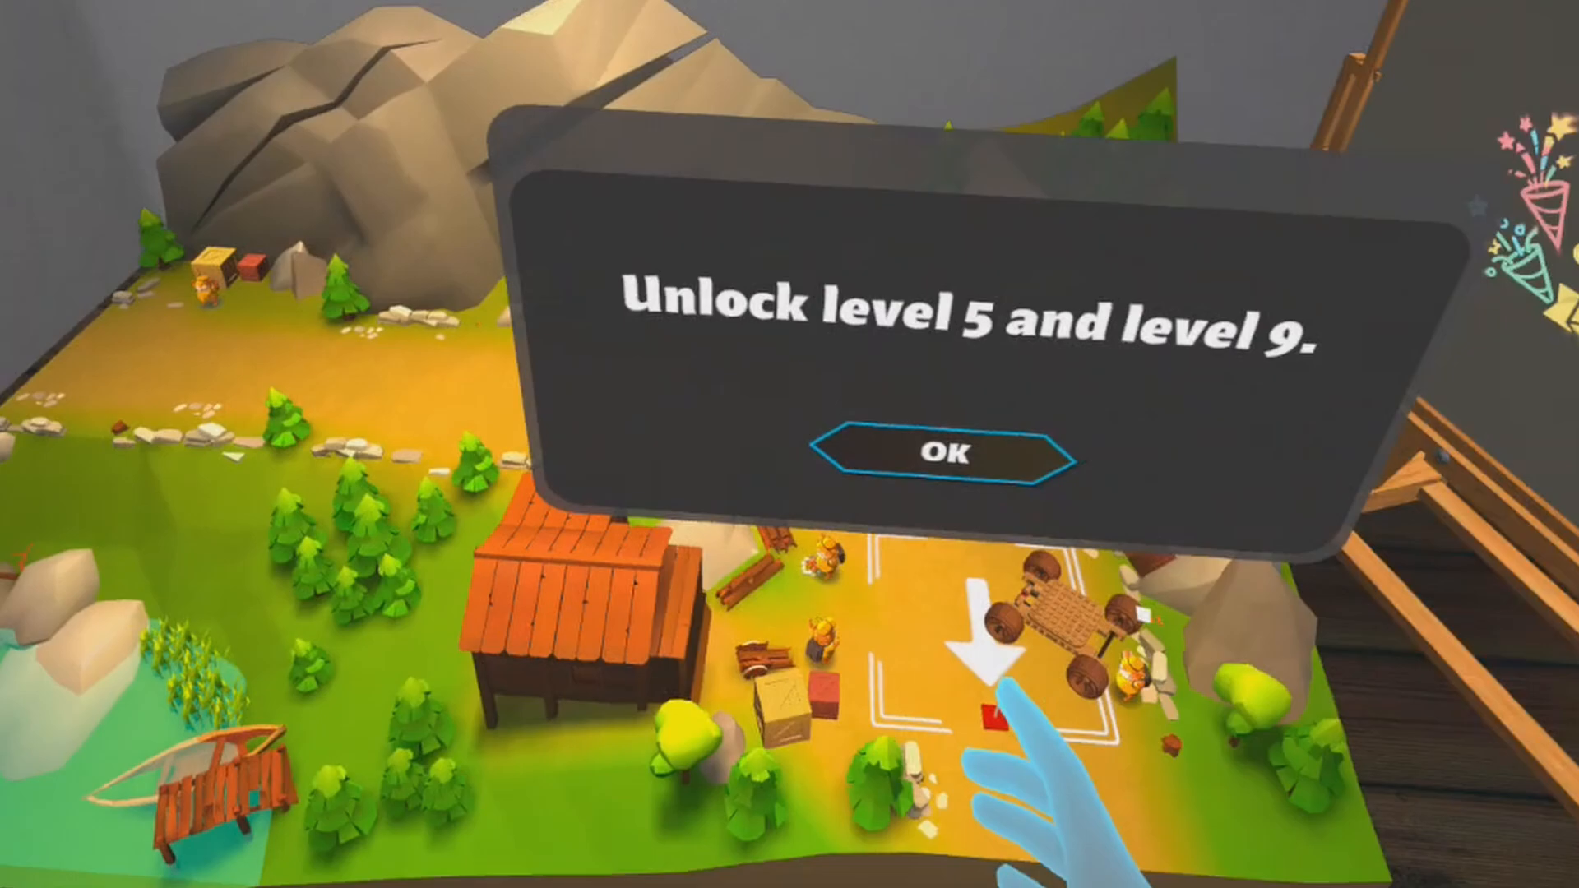
left_click(946, 453)
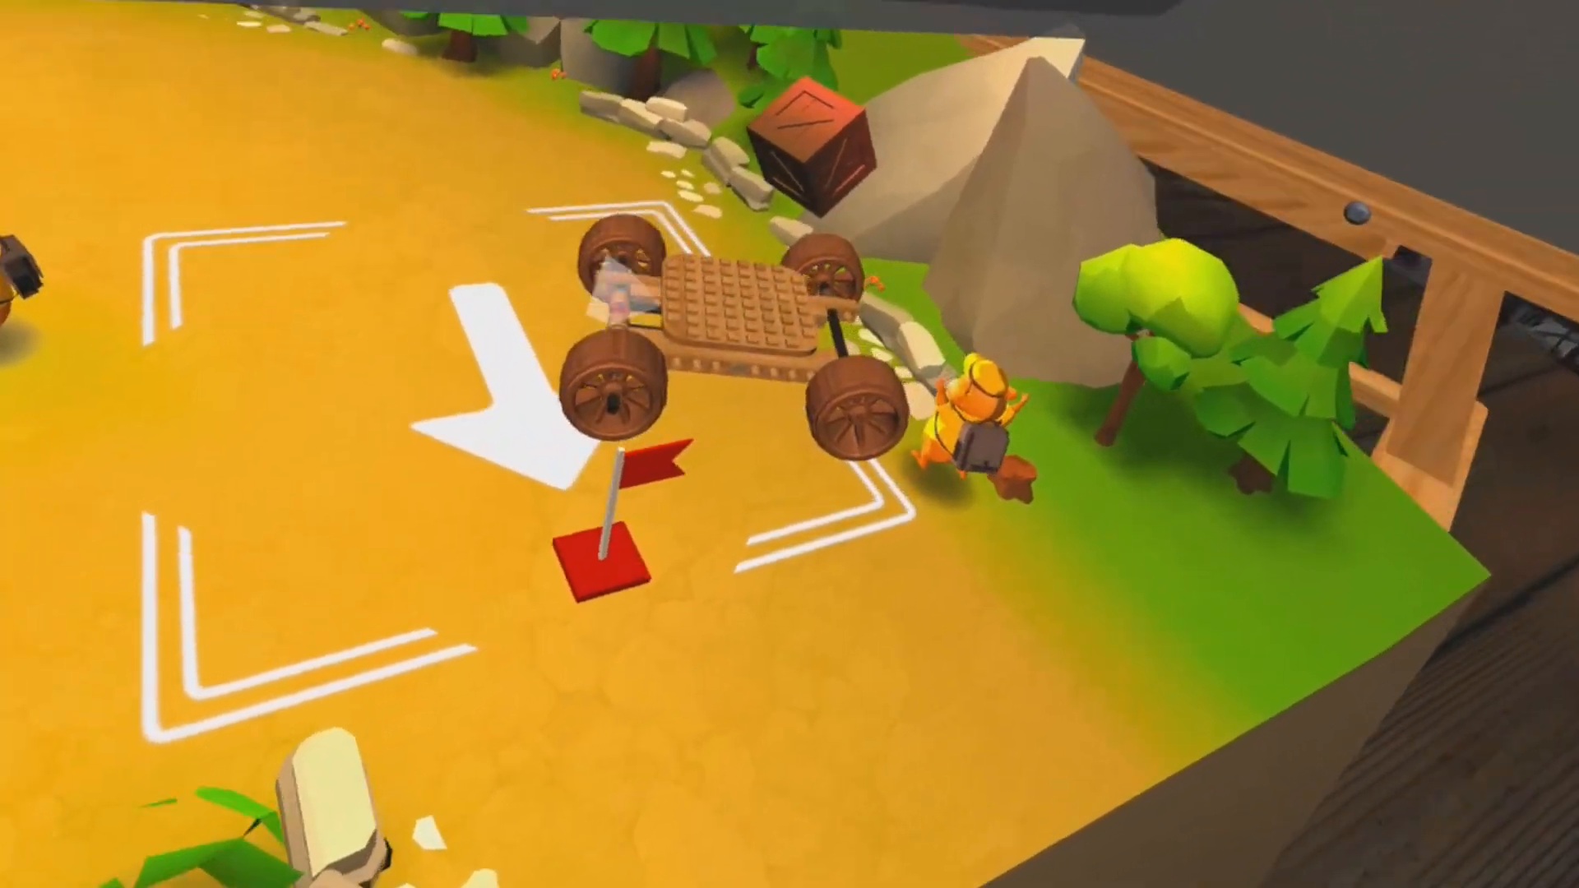